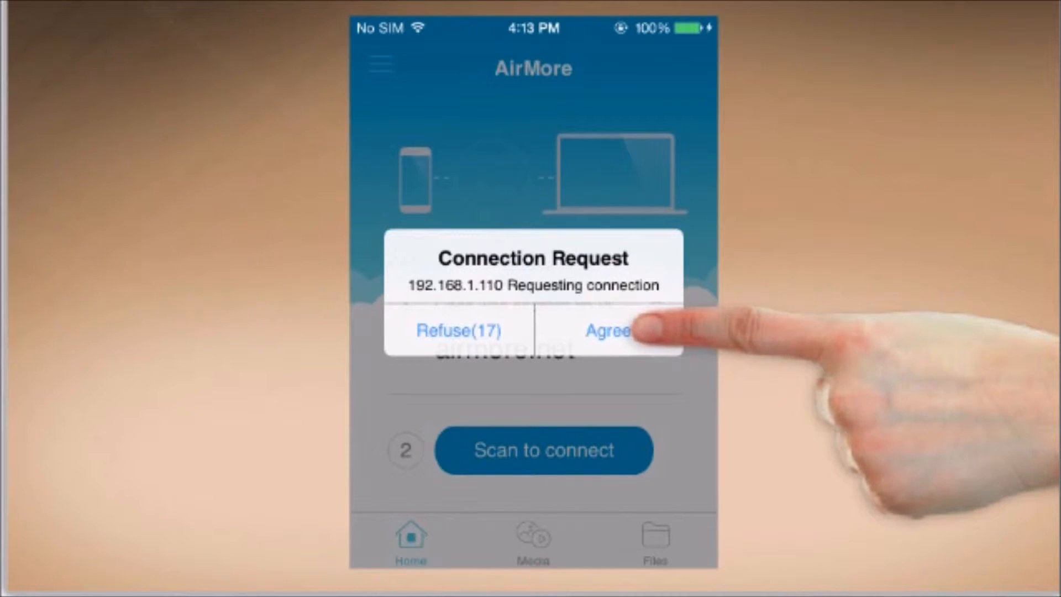
Step: Agree to the iPhone's connection request from AirMore Web
click(607, 331)
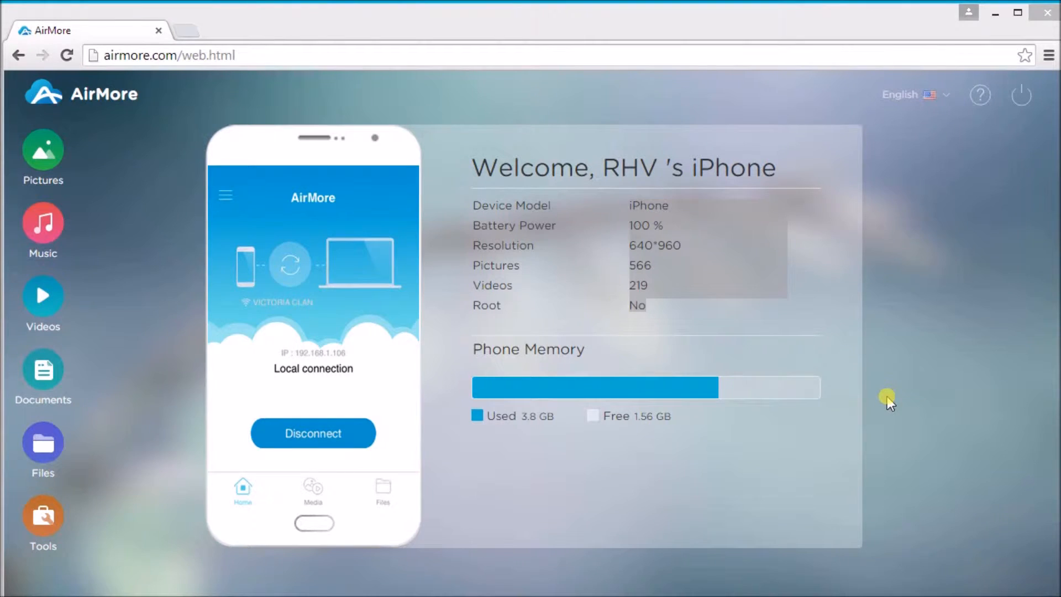
mouse_move(42, 303)
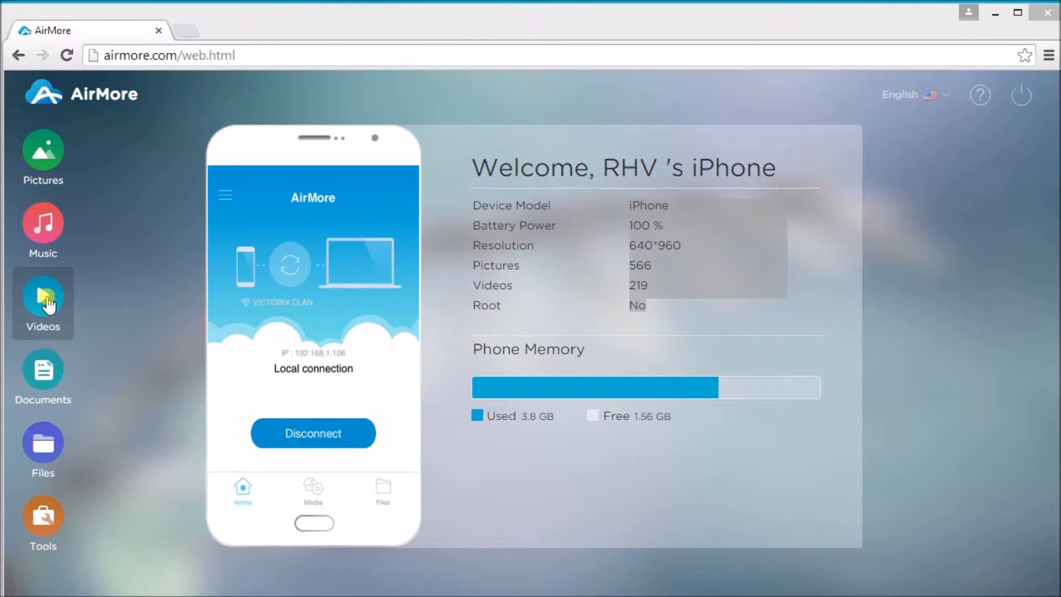
Step: Download the checked university-banner camera video from the Videos section
click(42, 303)
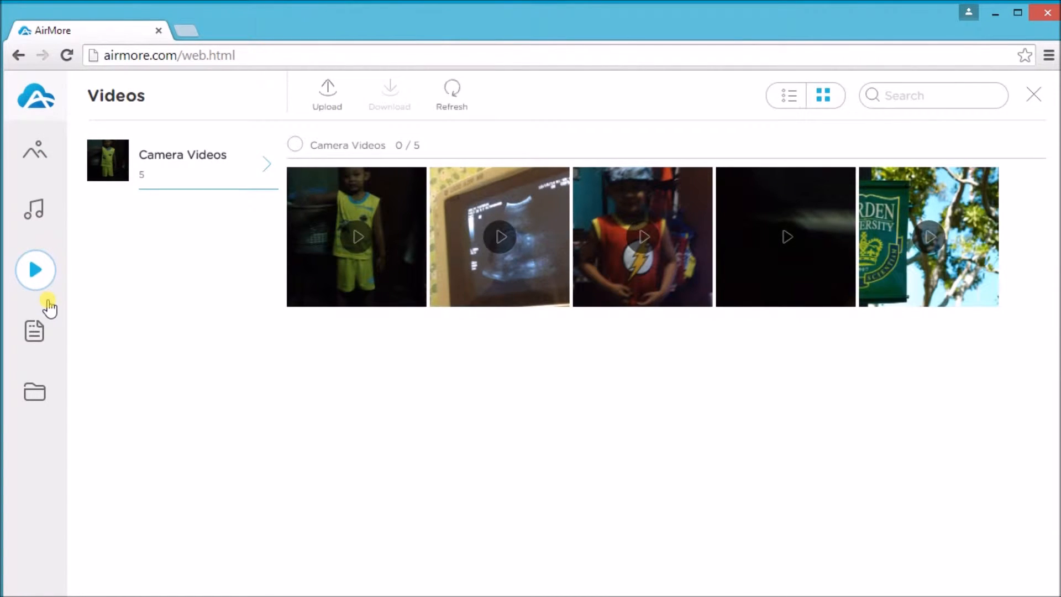
mouse_move(982, 193)
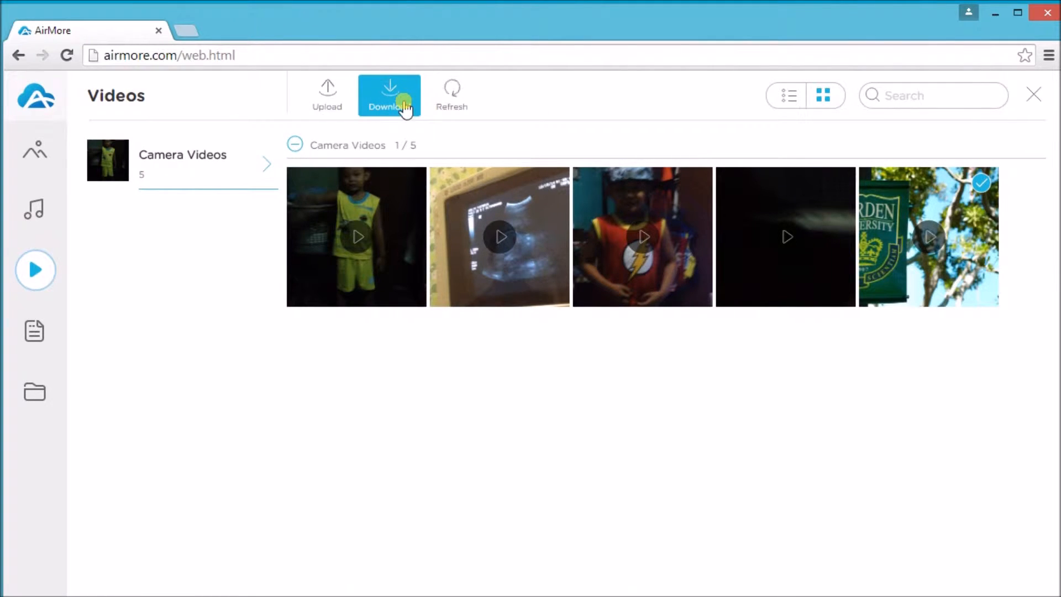
click(389, 94)
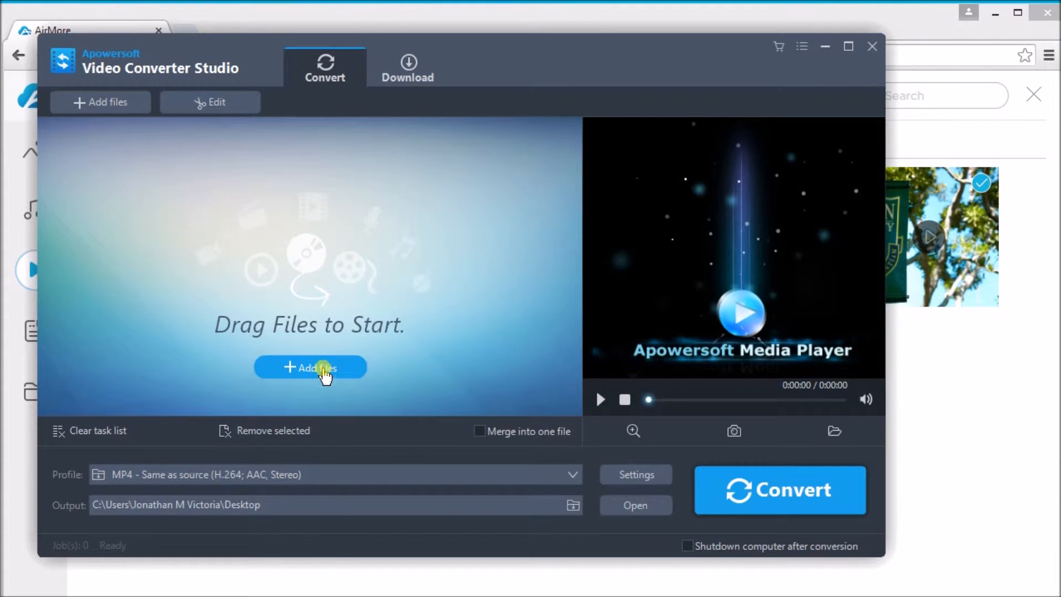
mouse_move(305, 364)
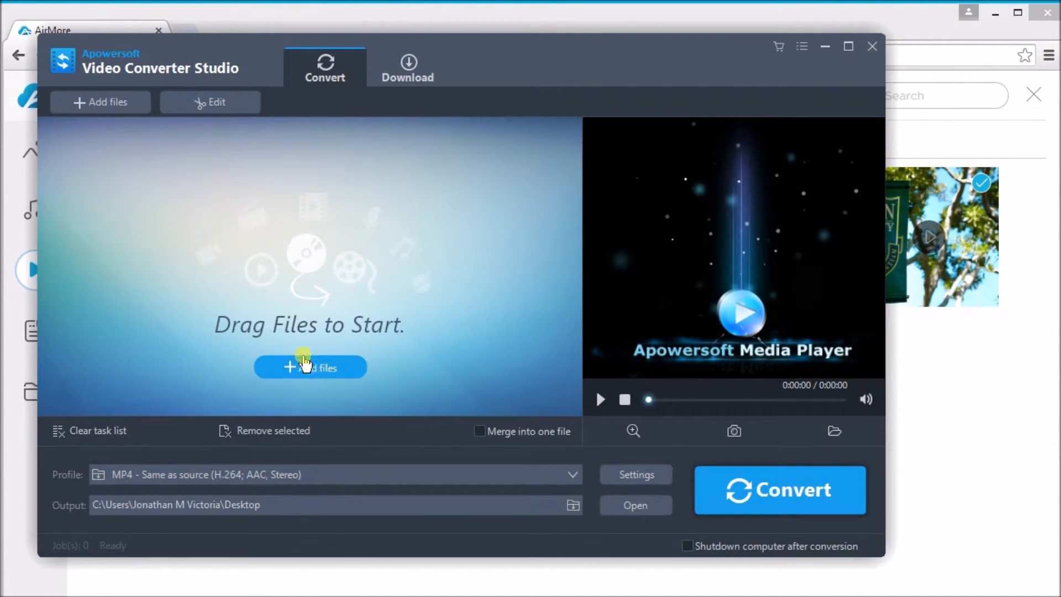
mouse_move(307, 377)
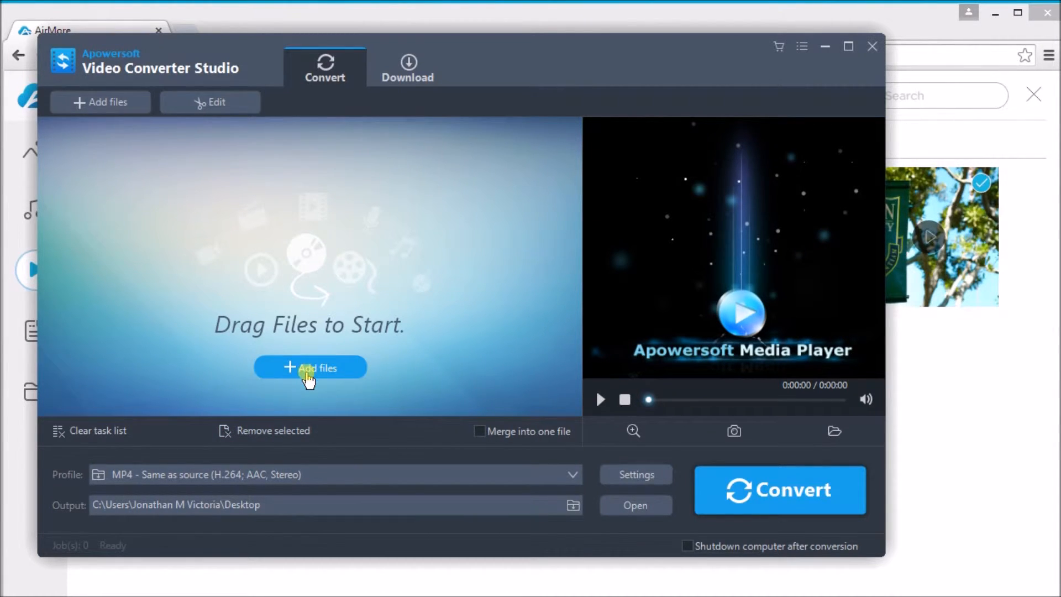
Step: Import 'Jessie J - Flashlight' .mp4 from the Desktop via Add files
click(309, 368)
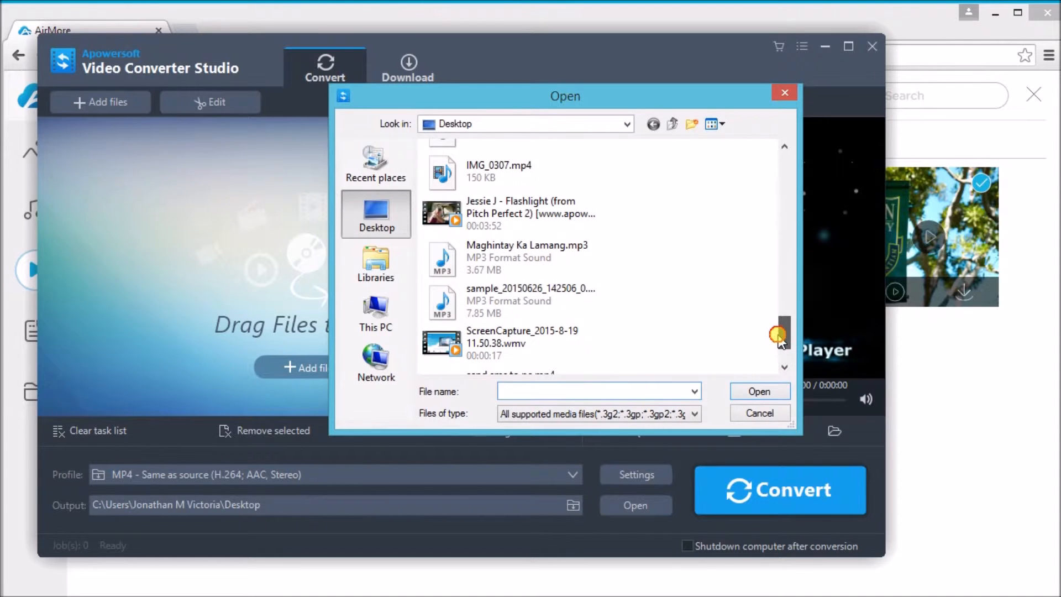
mouse_move(518, 214)
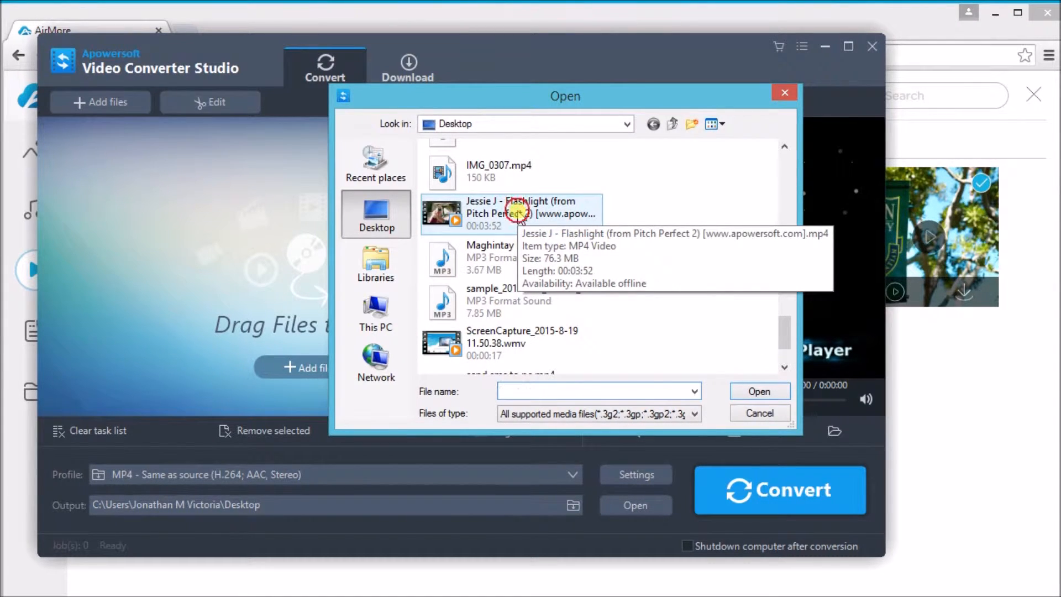
click(531, 213)
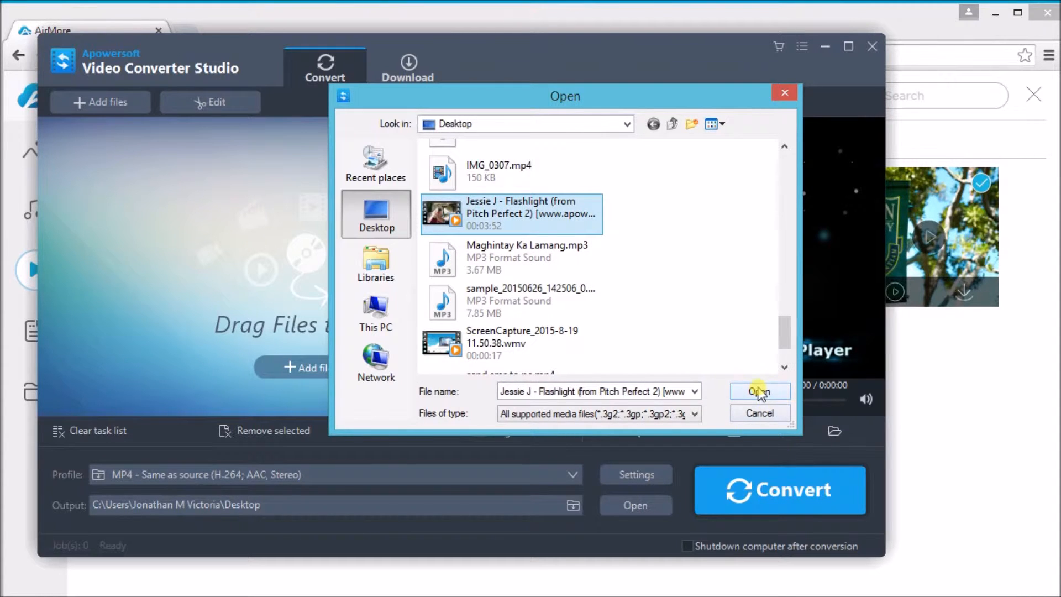
click(759, 391)
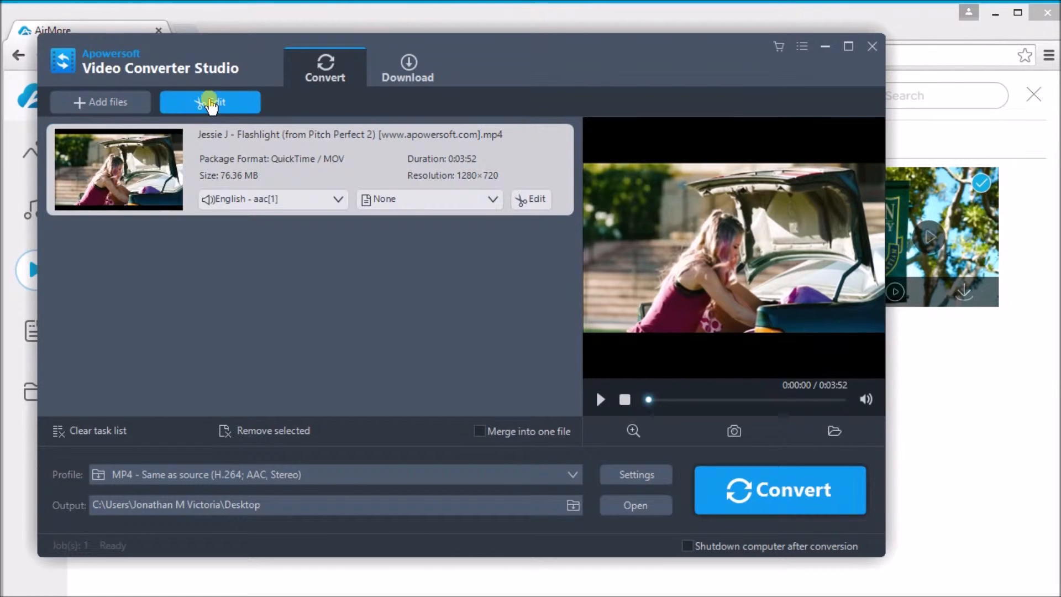
Step: Rotate the Flashlight video clockwise until upside down in the Edit window, then confirm
click(531, 199)
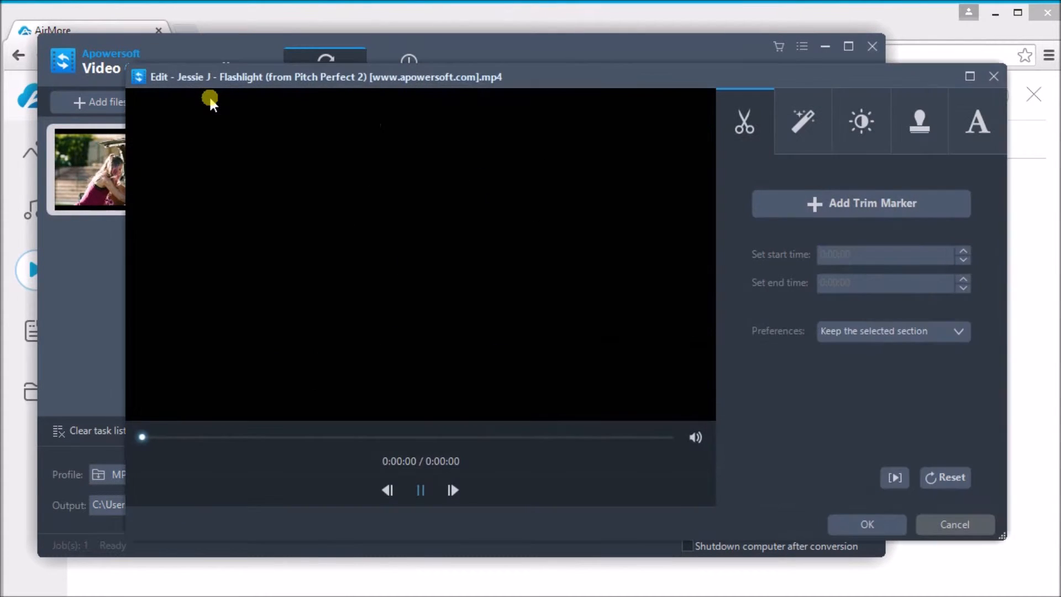
click(420, 491)
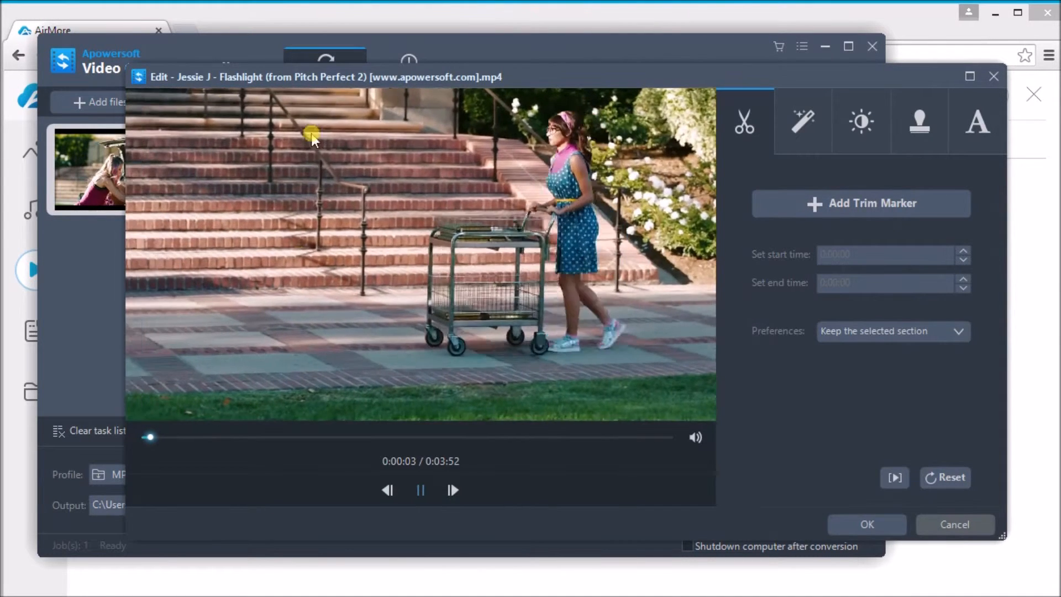
click(419, 490)
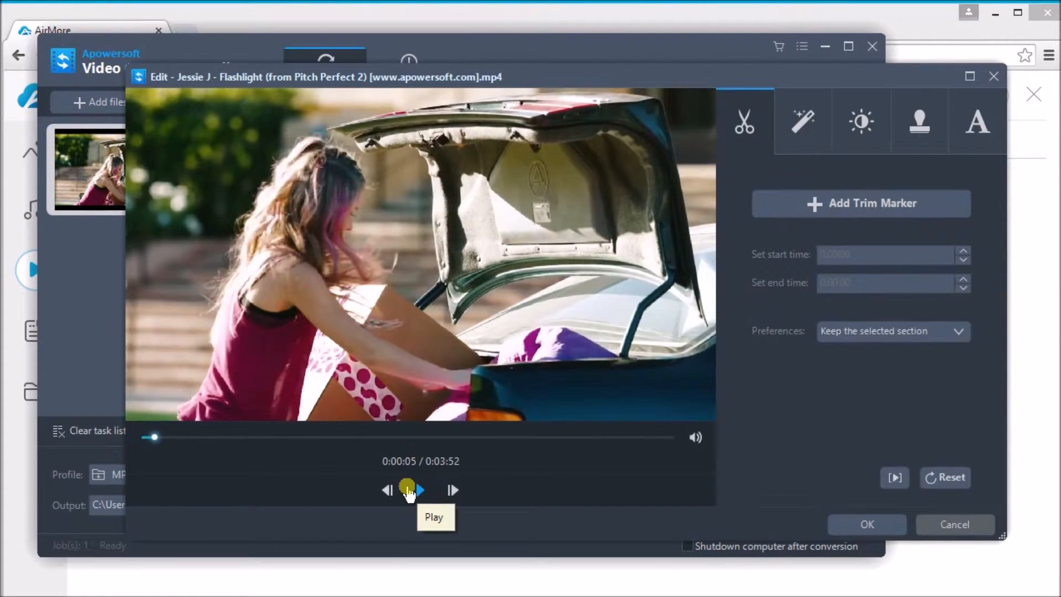
mouse_move(810, 409)
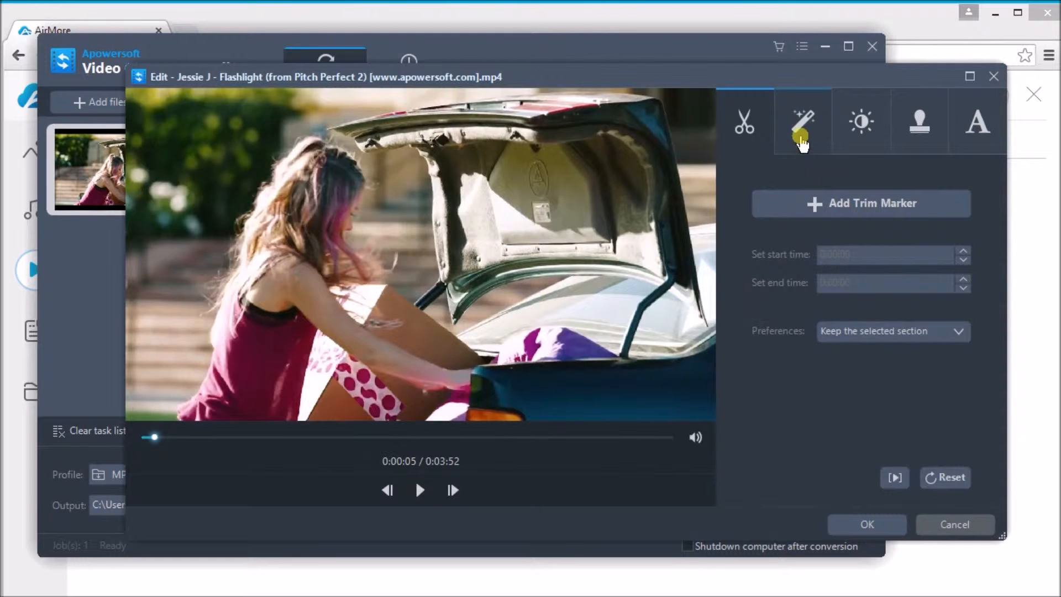
click(802, 122)
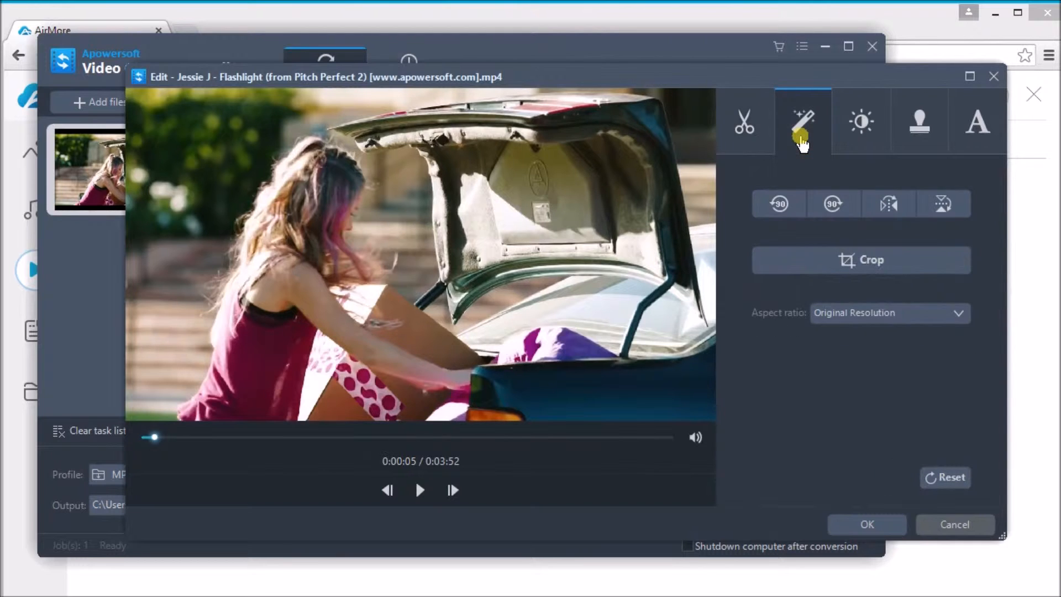
mouse_move(778, 204)
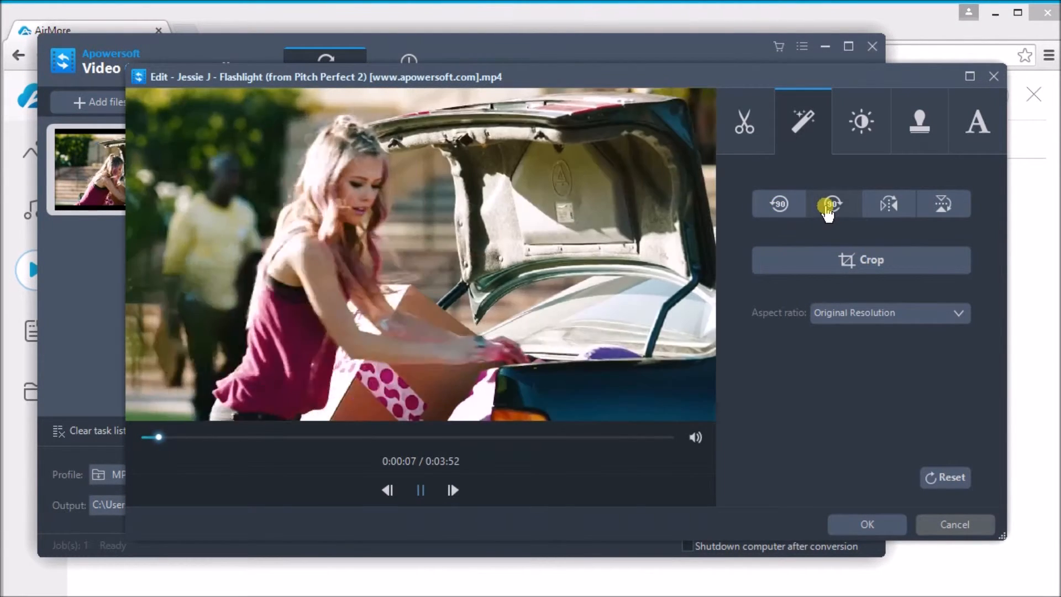
click(831, 204)
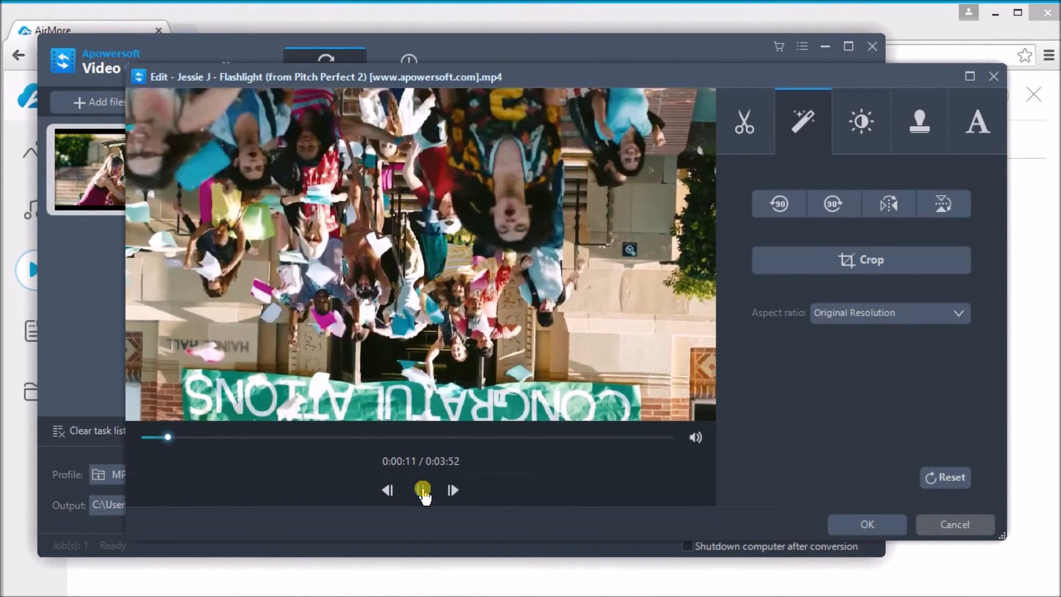
click(421, 491)
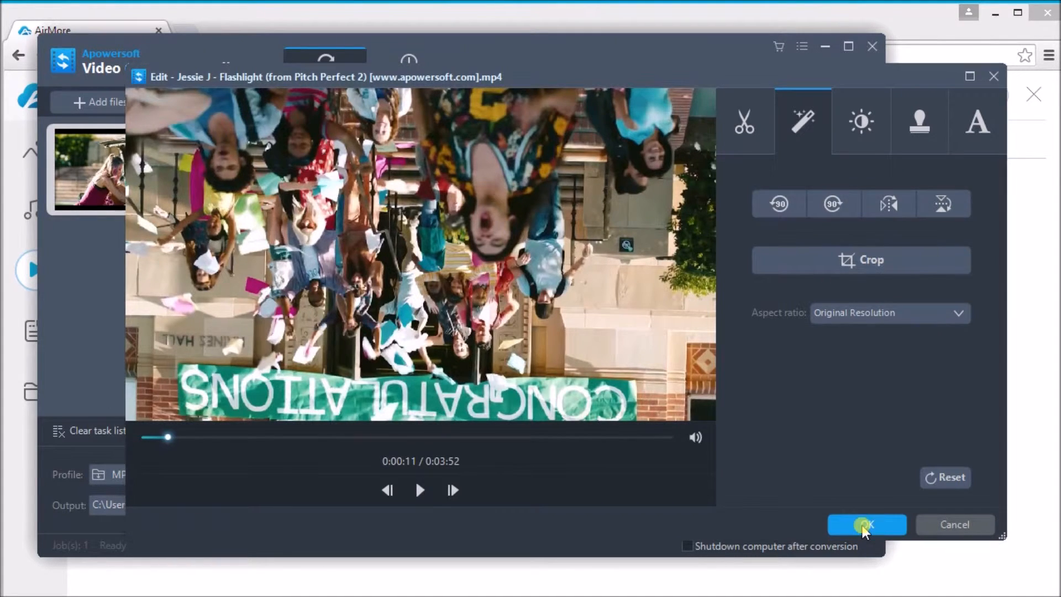
click(866, 524)
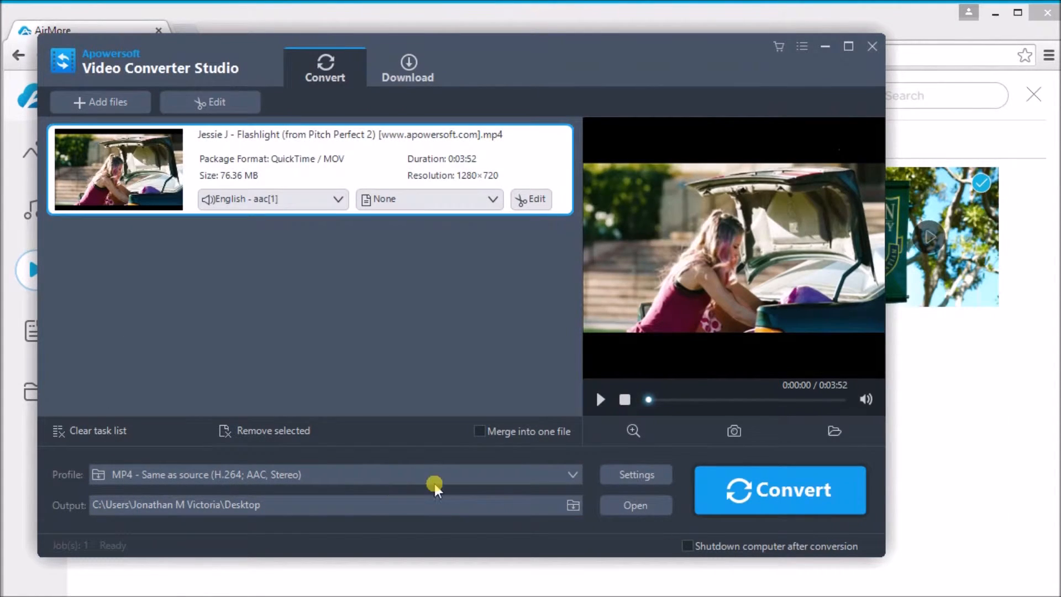
Step: Convert the edited Flashlight video and dismiss the Finished notice
click(780, 490)
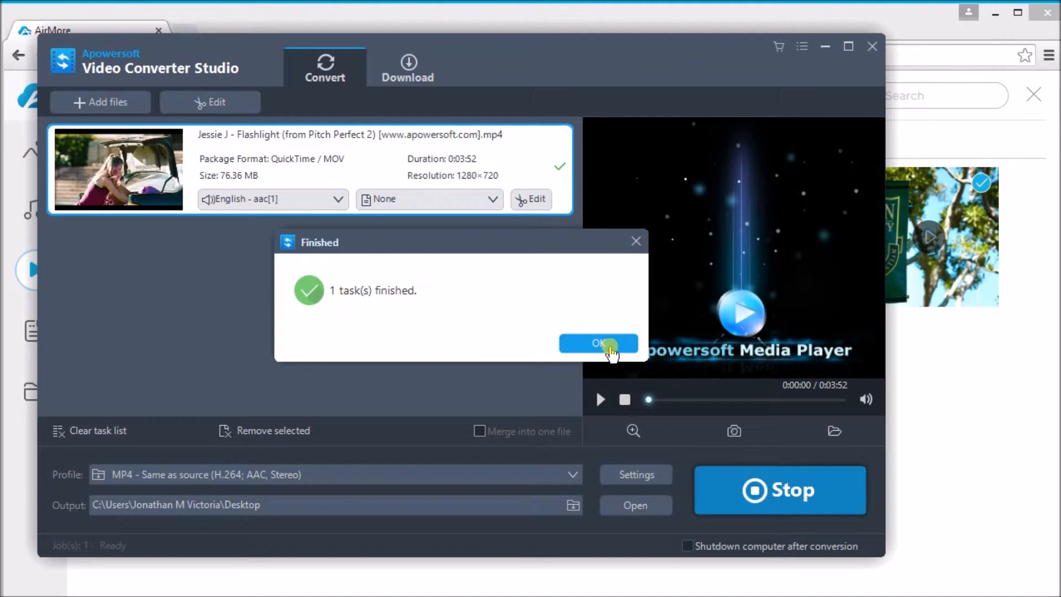
click(598, 344)
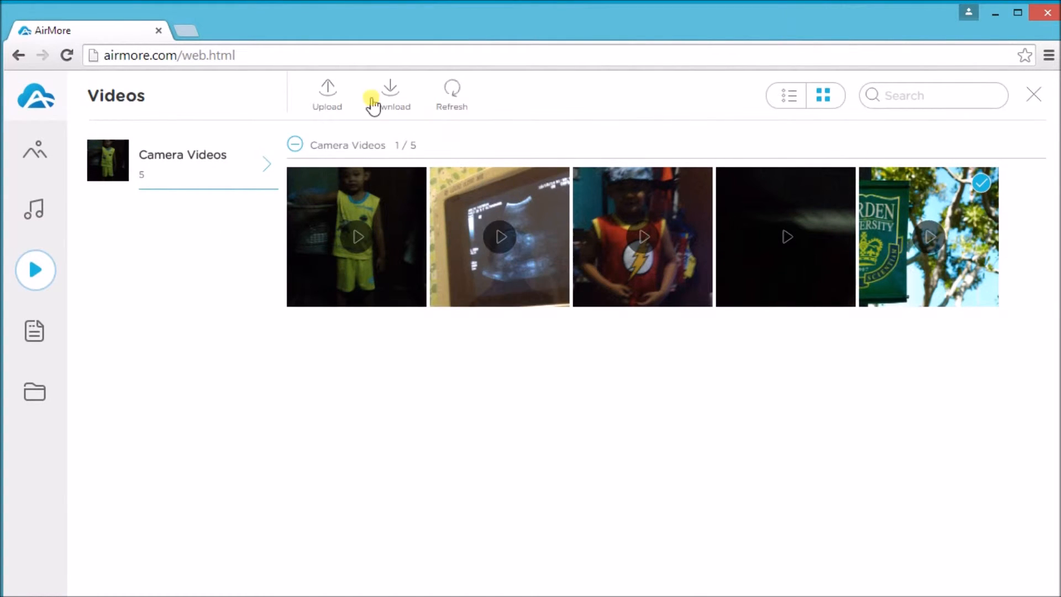
Step: Upload 'Jessie J -edited.mp4' from the Desktop, then clear the video selection
click(326, 91)
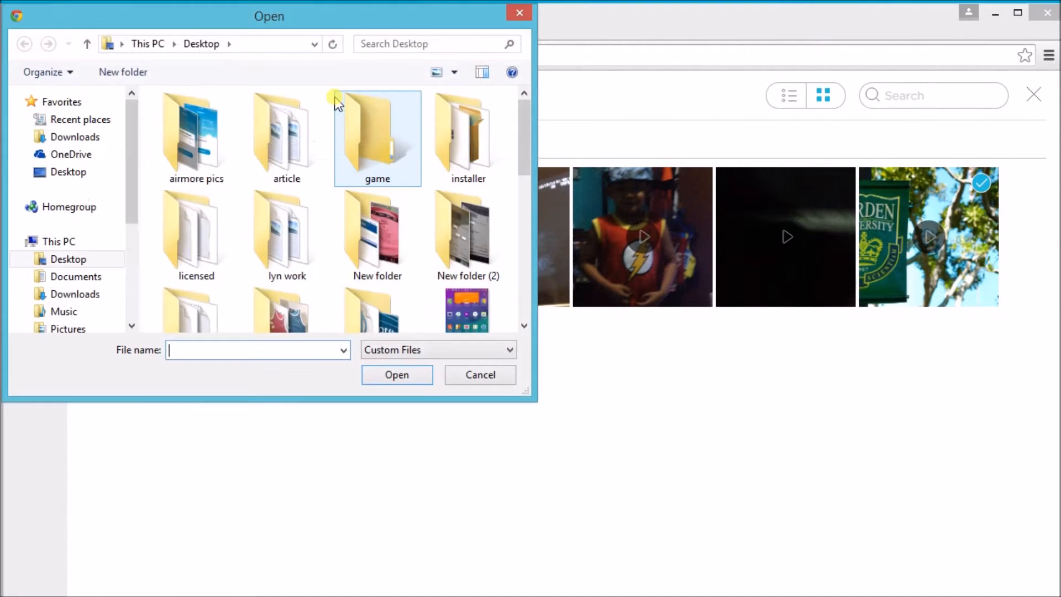
scroll(down, 3)
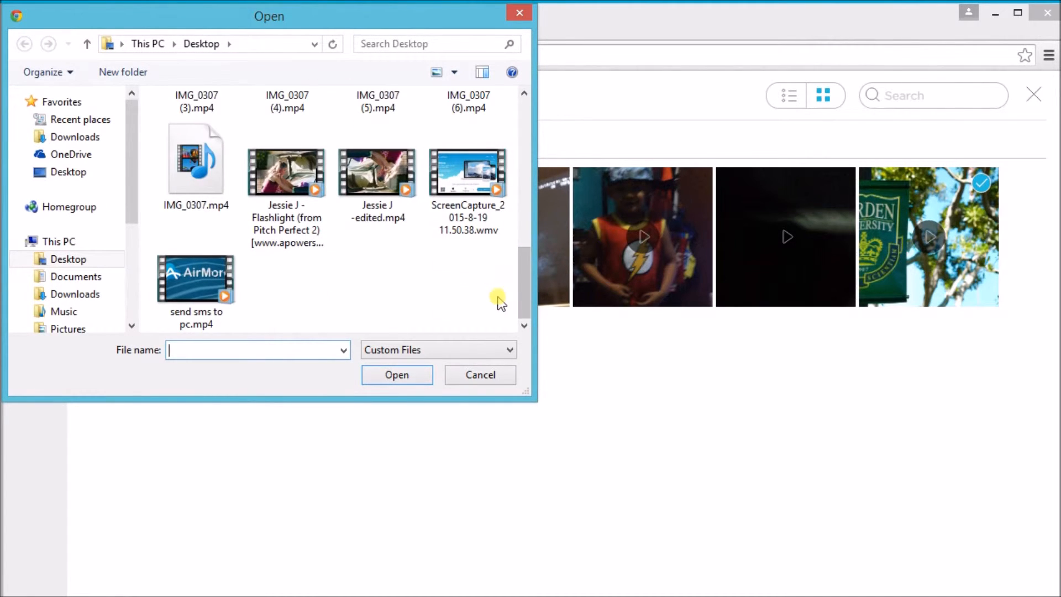
click(377, 172)
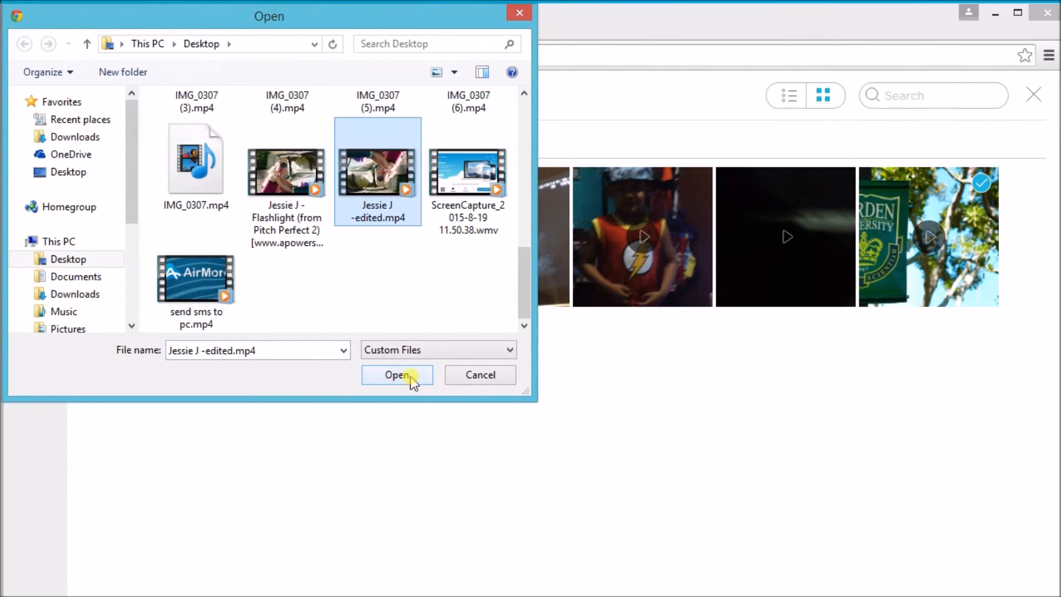
click(397, 375)
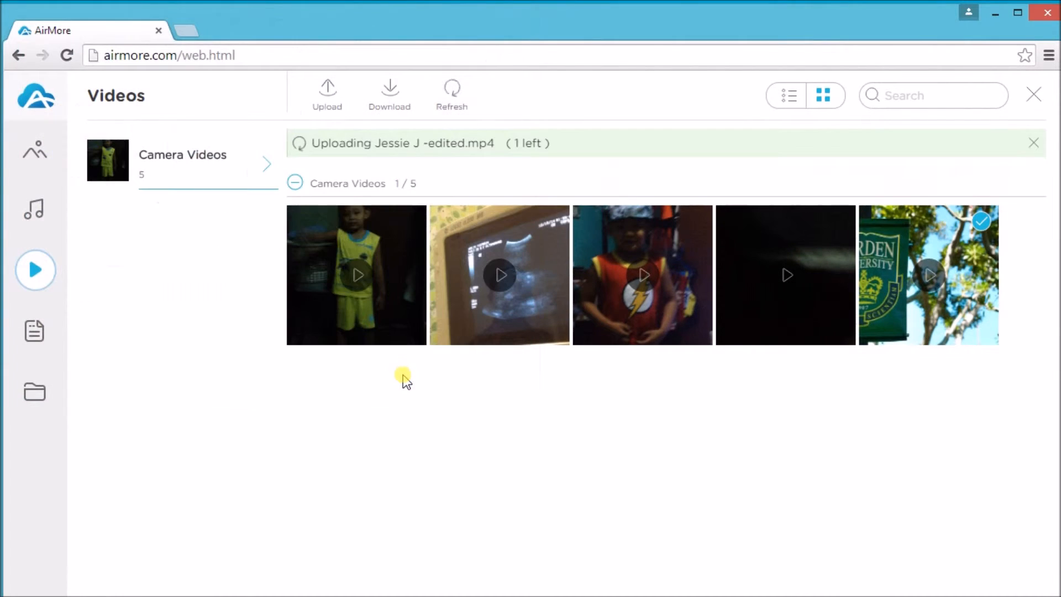
mouse_move(430, 371)
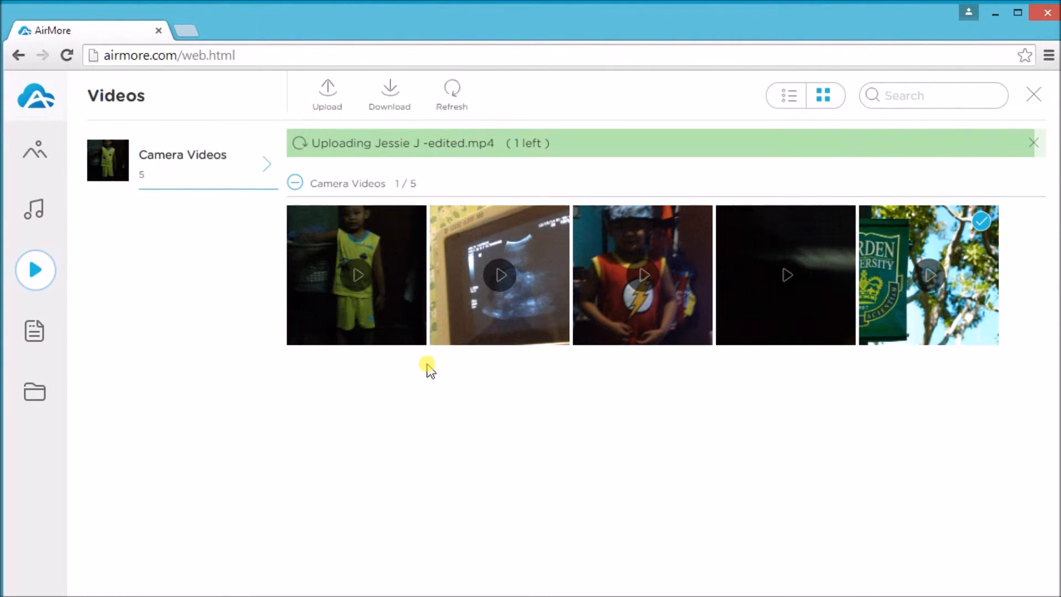
mouse_move(451, 504)
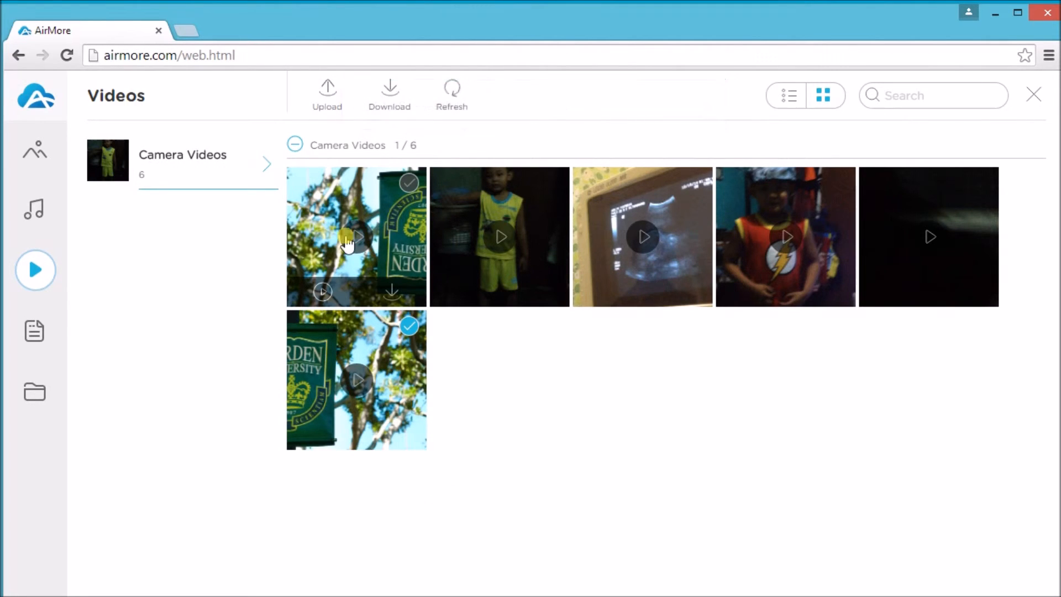
click(295, 144)
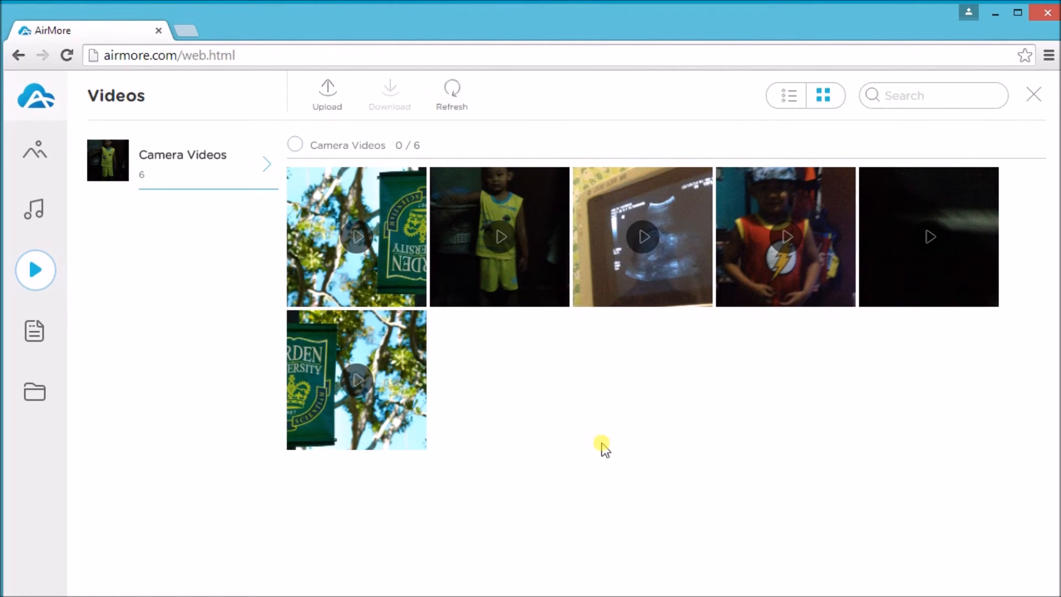
mouse_move(36, 102)
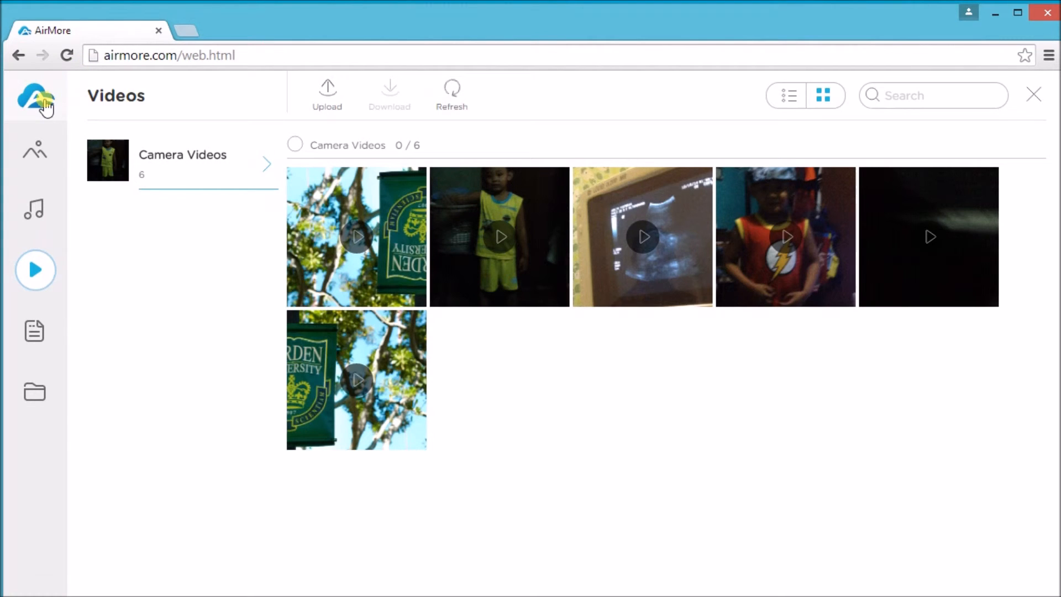
Step: Return to the overview page and confirm disconnecting the iPhone
click(35, 94)
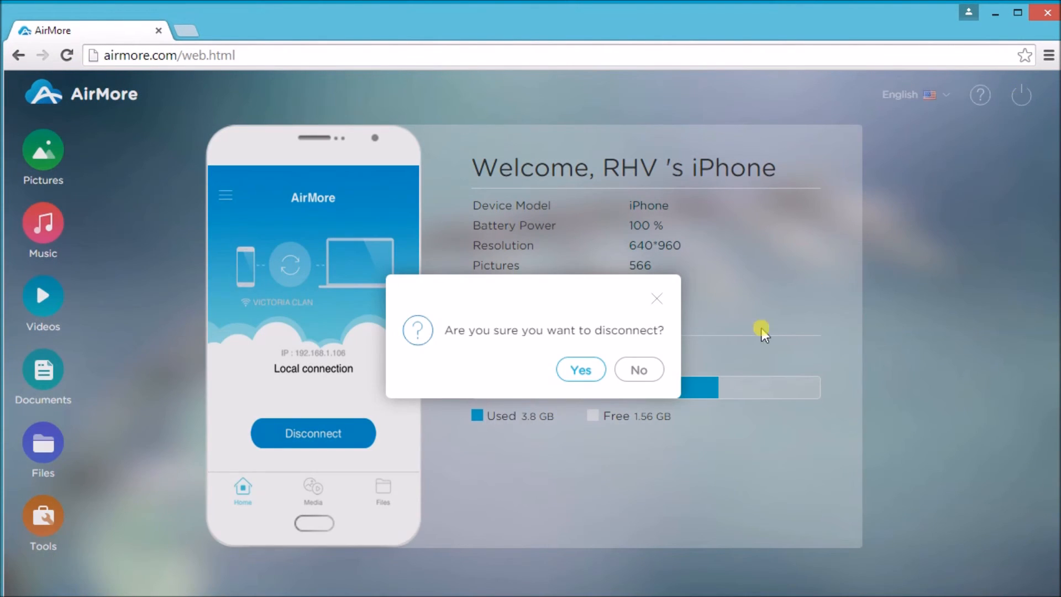
click(579, 370)
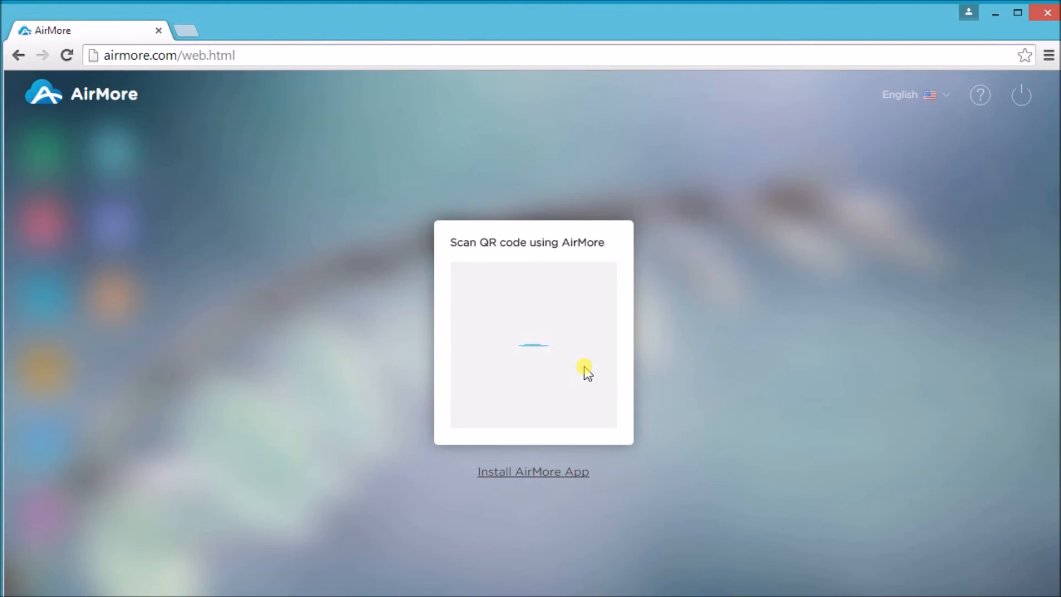